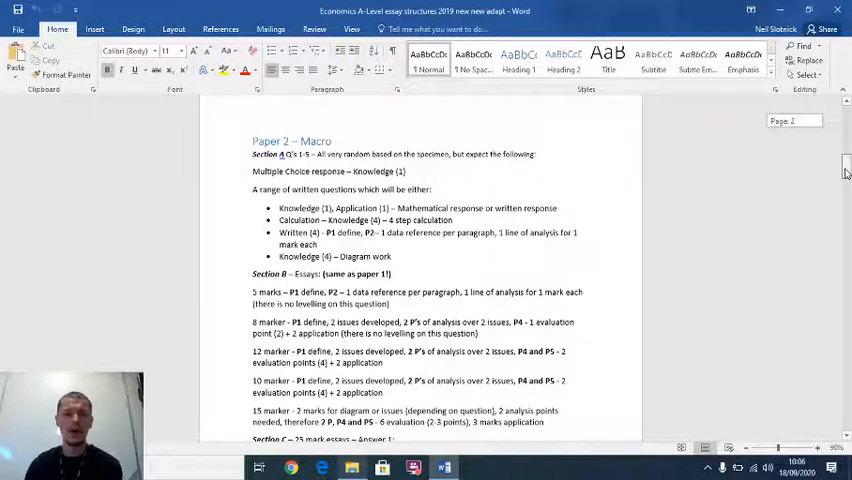
Step: Scroll past Paper 3 to the chief examiners' advice on PEEL, analysis chains and diagrams
{"action": "scroll", "scroll_direction": "down", "scroll_amount": 3}
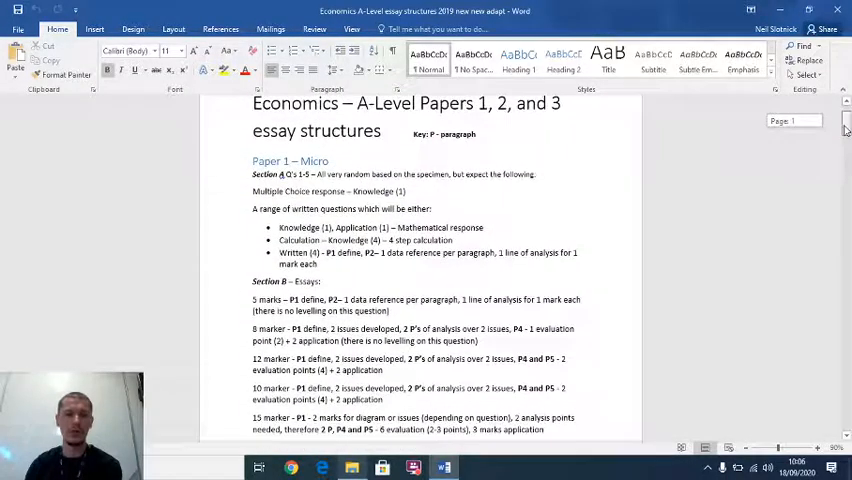
{"action": "scroll", "scroll_direction": "down", "scroll_amount": 3}
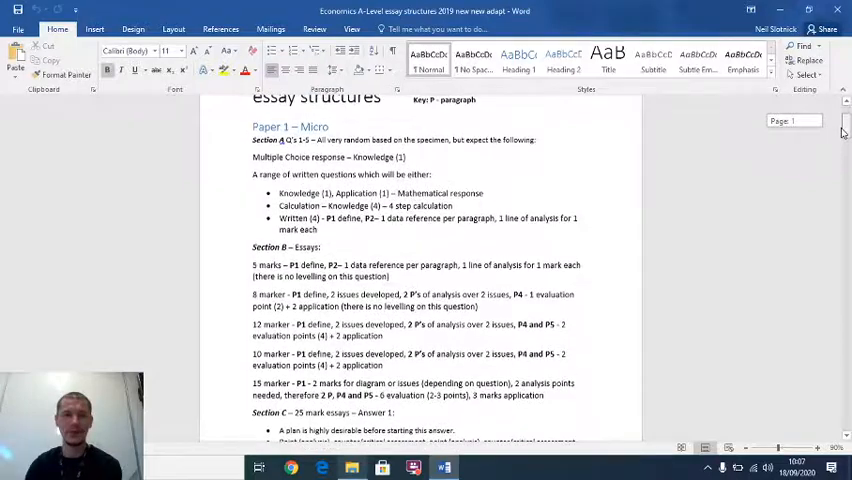
{"action": "scroll", "scroll_direction": "down", "scroll_amount": 3}
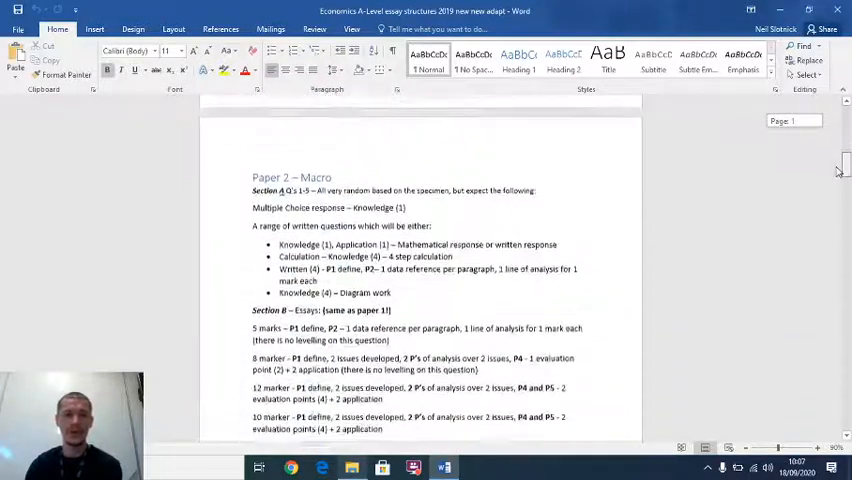
{"action": "scroll", "scroll_direction": "down", "scroll_amount": 3}
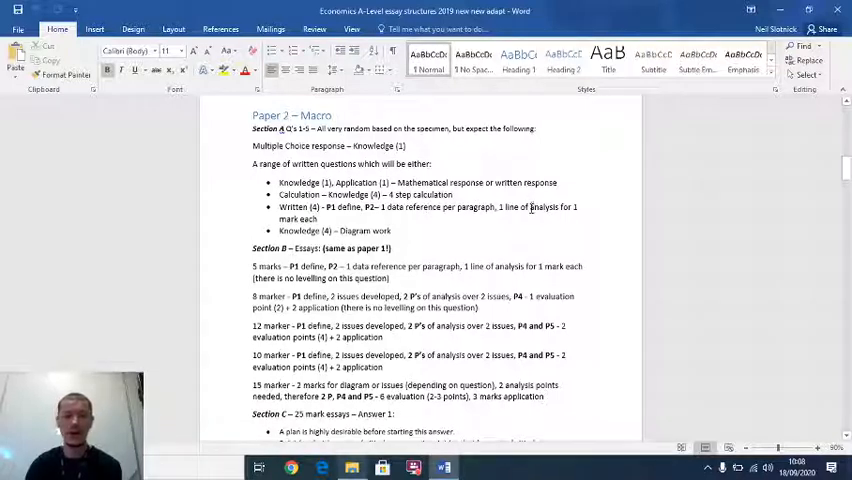
{"action": "mouse_move", "coordinate": [440, 211]}
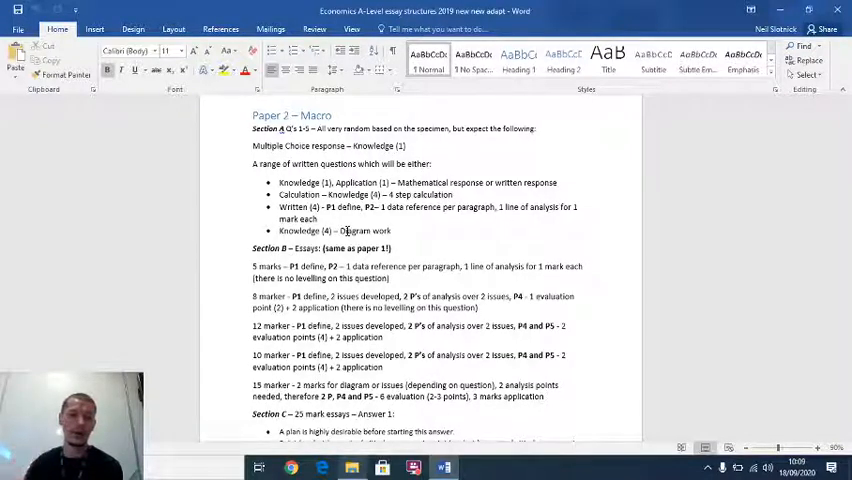
{"action": "scroll", "scroll_direction": "down", "scroll_amount": 3}
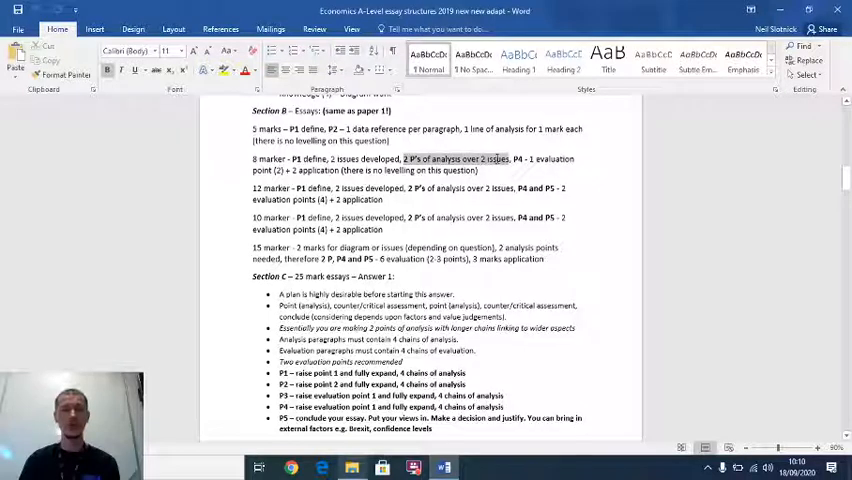
{"action": "left_click", "coordinate": [516, 159]}
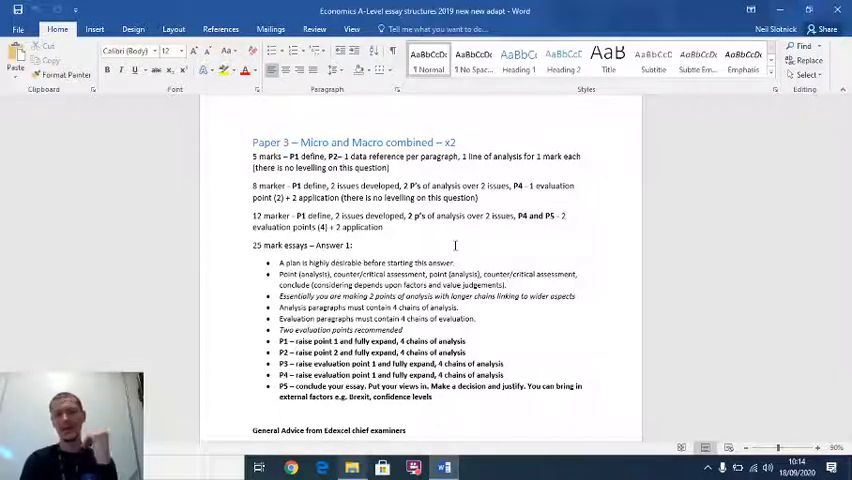
{"action": "scroll", "scroll_direction": "down", "scroll_amount": 3}
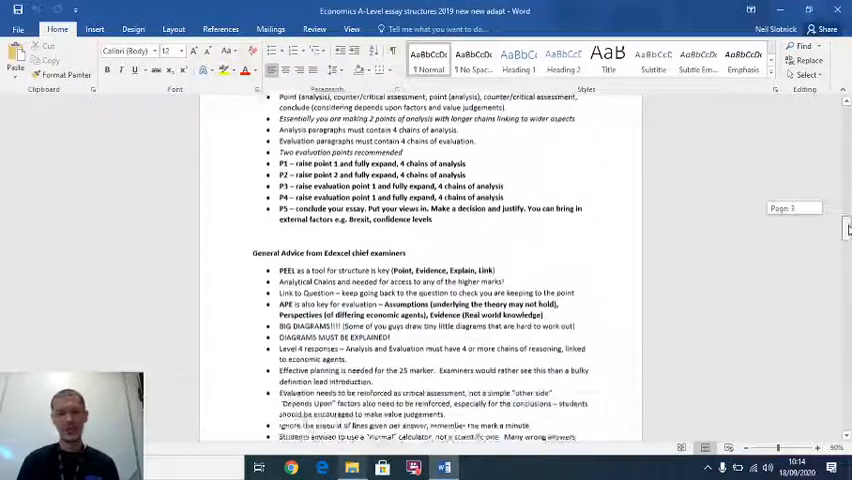
{"action": "scroll", "scroll_direction": "down", "scroll_amount": 3}
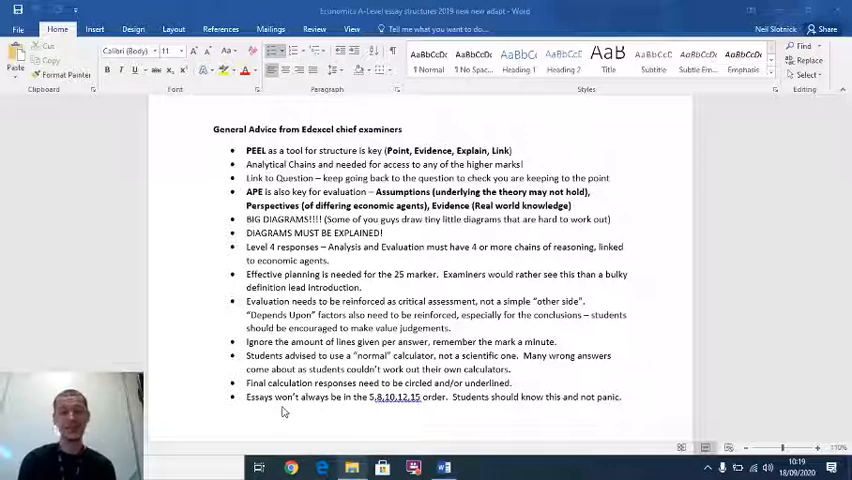
Step: Scroll to 'The Levelling System – 12, 10, 15, 25 markers' and its 12-mark table
{"action": "scroll", "scroll_direction": "down", "scroll_amount": 3}
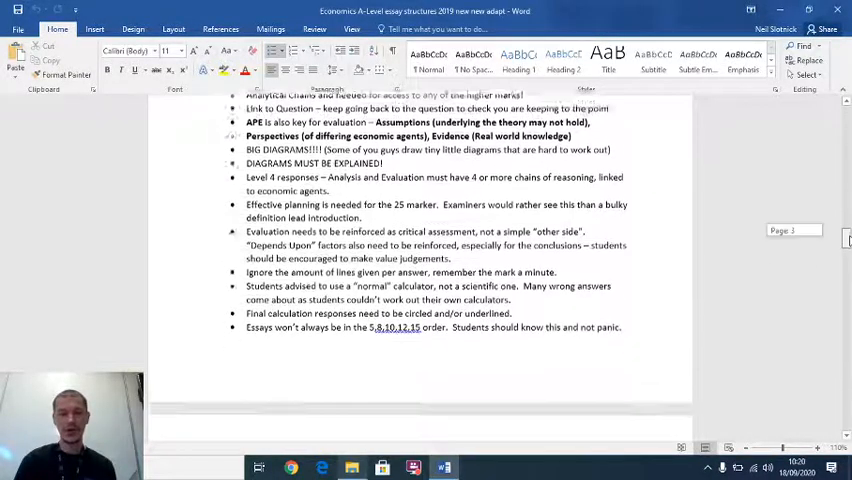
{"action": "scroll", "scroll_direction": "down", "scroll_amount": 3}
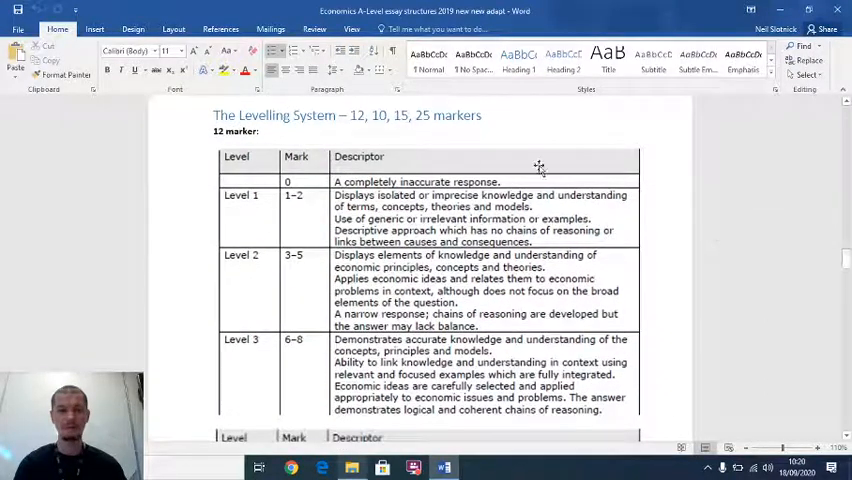
{"action": "scroll", "scroll_direction": "down", "scroll_amount": 3}
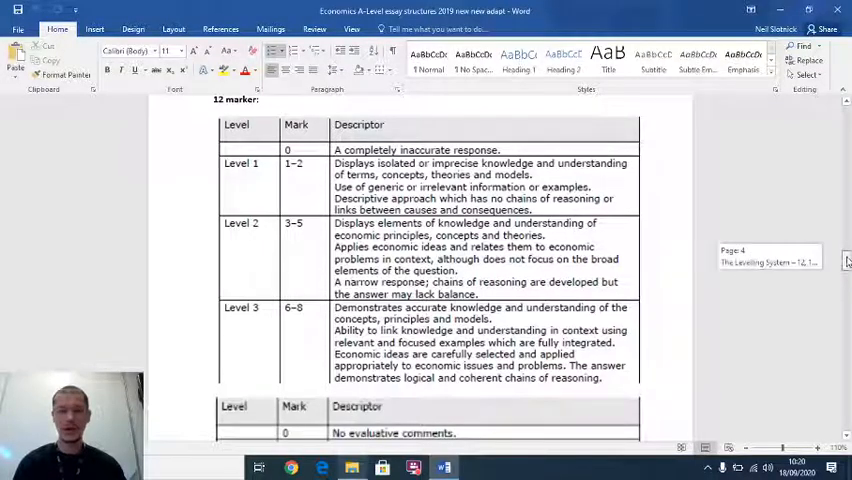
{"action": "scroll", "scroll_direction": "down", "scroll_amount": 3}
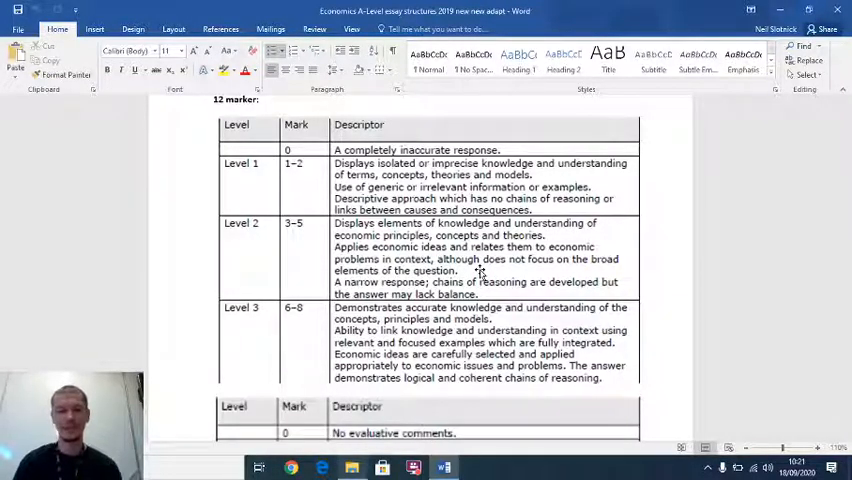
{"action": "scroll", "scroll_direction": "down", "scroll_amount": 3}
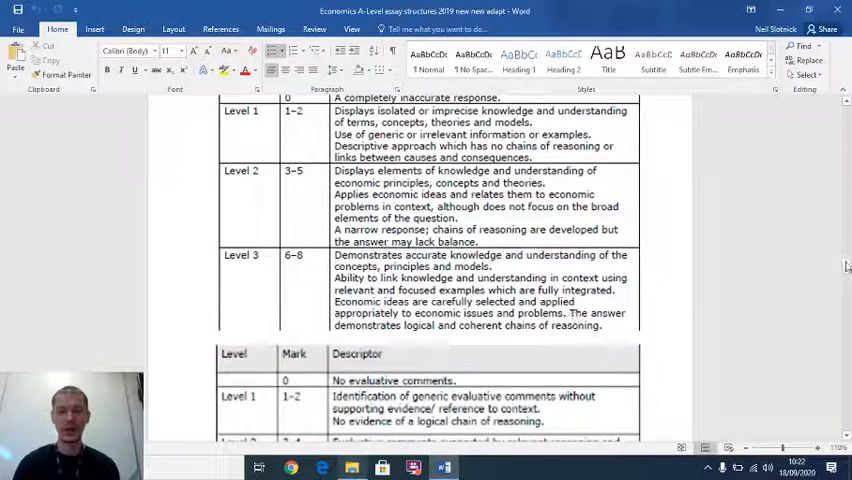
Step: Scroll to the Level 1–3 descriptors and the evaluation table beneath
{"action": "scroll", "scroll_direction": "down", "scroll_amount": 3}
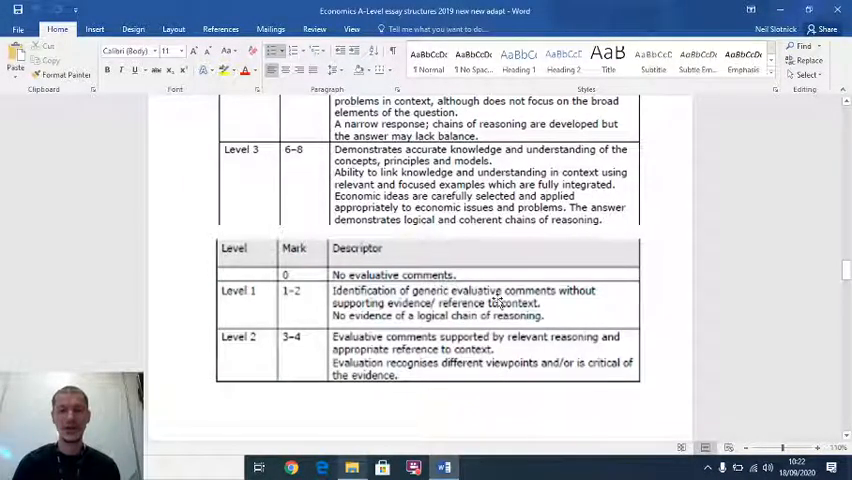
{"action": "mouse_move", "coordinate": [550, 308]}
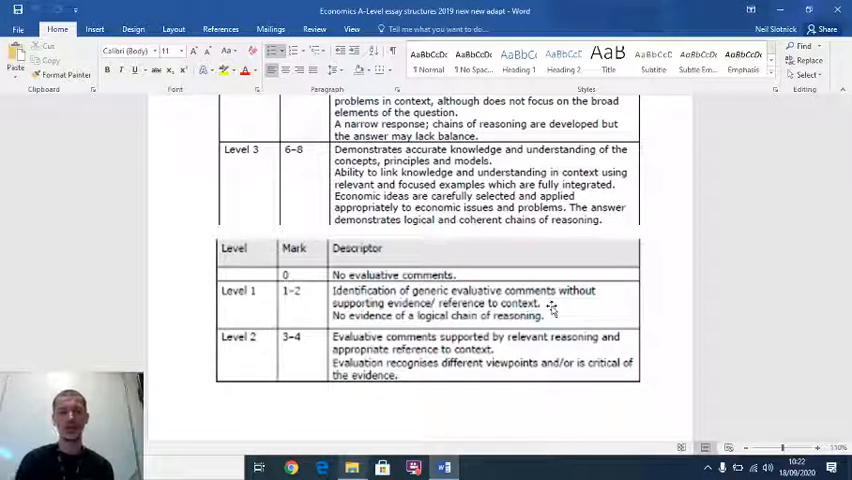
{"action": "mouse_move", "coordinate": [318, 352]}
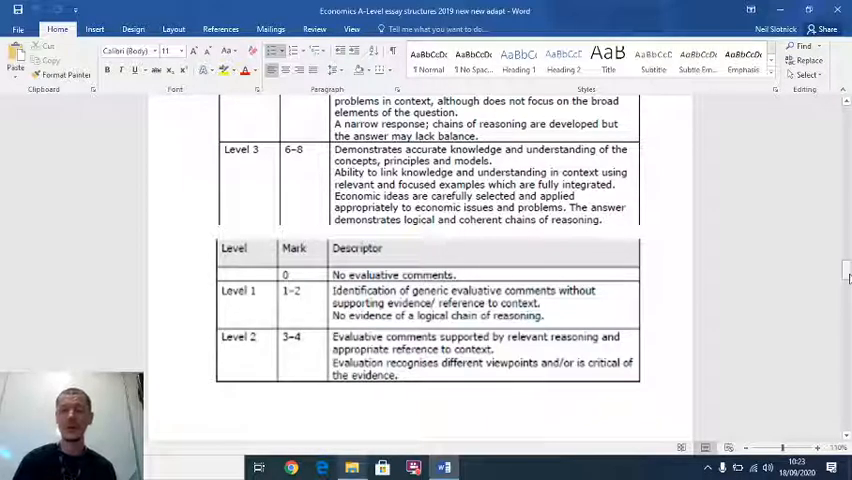
Step: Scroll slightly so the evaluation table's Level 2 (3–4 marks) row is fully visible
{"action": "scroll", "scroll_direction": "down", "scroll_amount": 3}
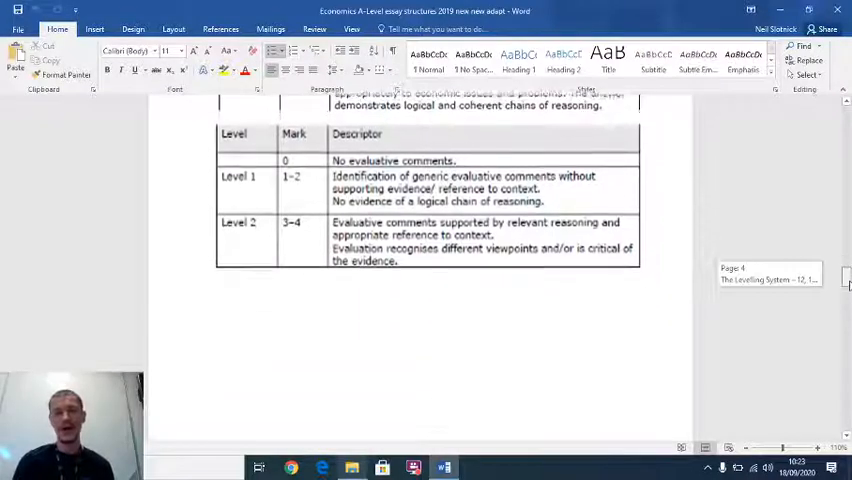
Step: Scroll to the 25-marker tables, with evaluation reaching Level 3 (5–6 marks)
{"action": "scroll", "scroll_direction": "down", "scroll_amount": 3}
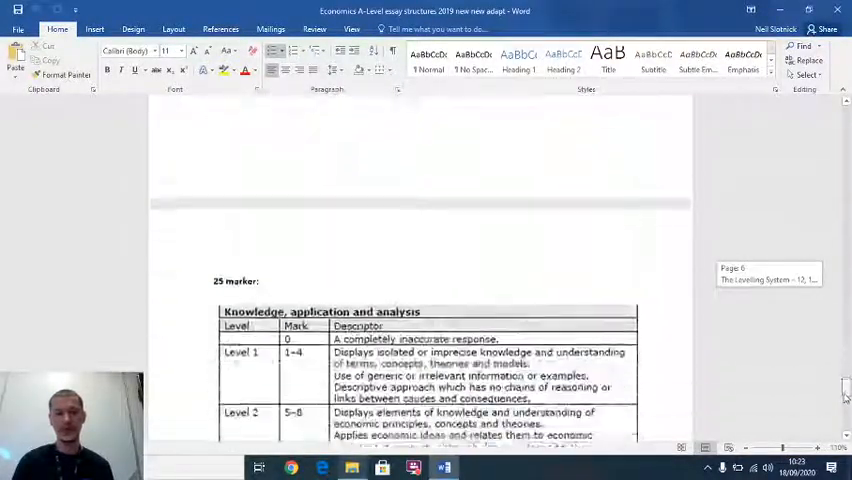
{"action": "scroll", "scroll_direction": "down", "scroll_amount": 3}
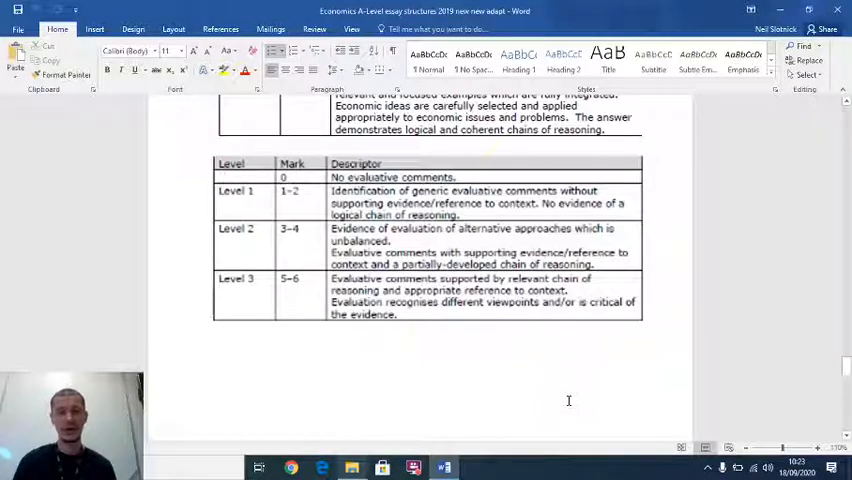